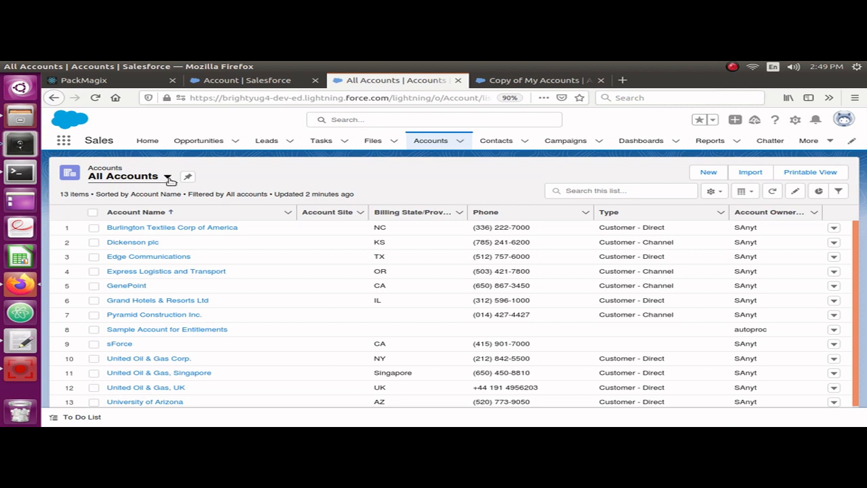
View the Account object's Details page in Setup's Object Manager
{"action": "left_click", "coordinate": [168, 176]}
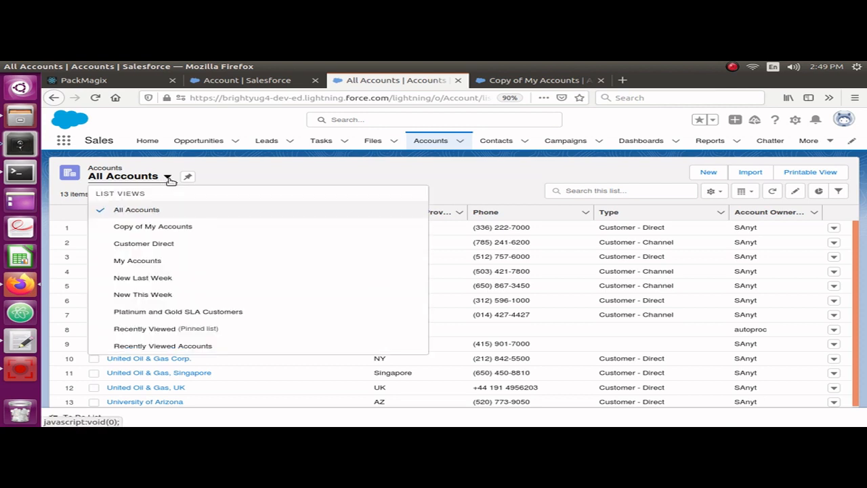
{"action": "mouse_move", "coordinate": [152, 226]}
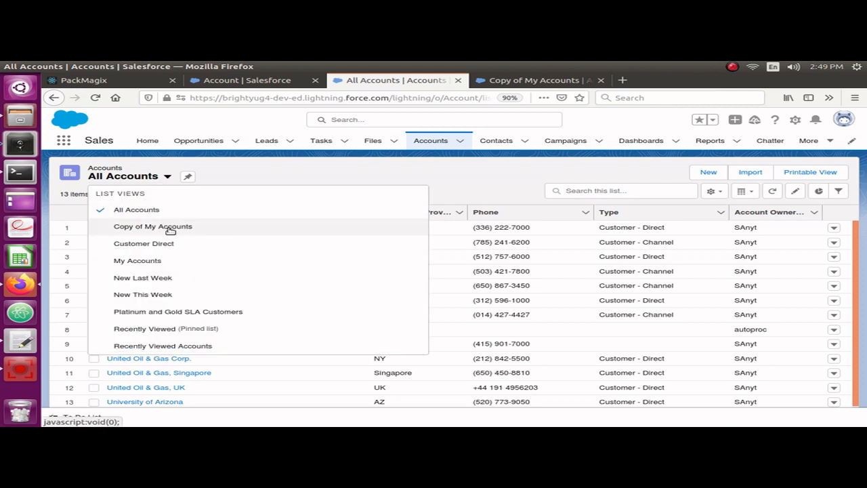
{"action": "mouse_move", "coordinate": [165, 278]}
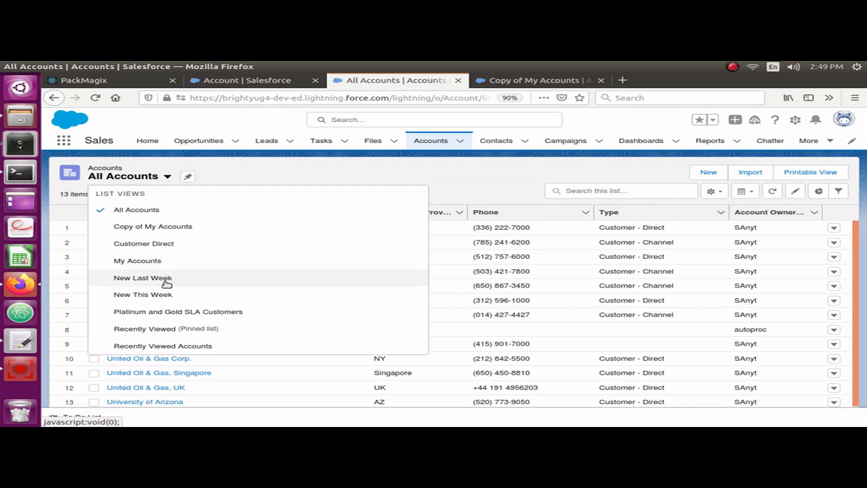
{"action": "mouse_move", "coordinate": [152, 226]}
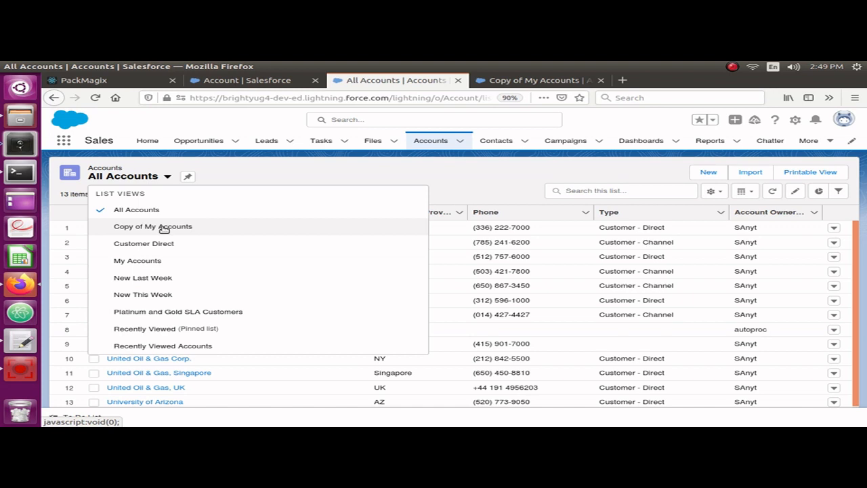
{"action": "mouse_move", "coordinate": [143, 230]}
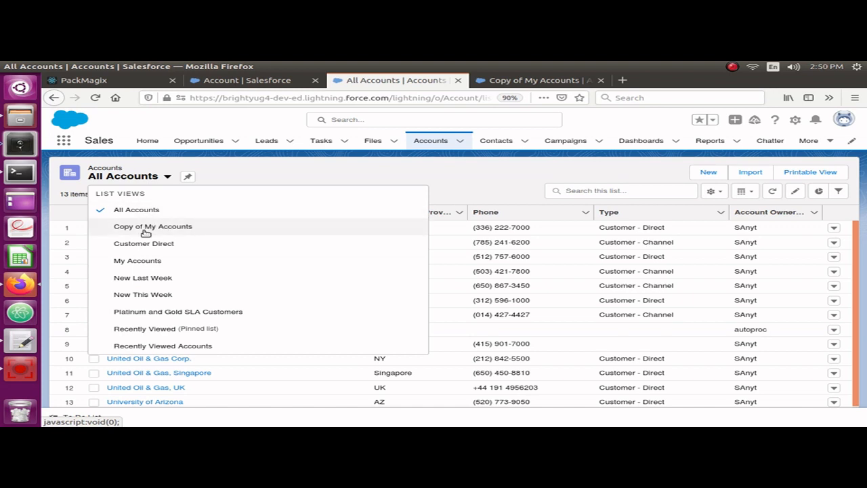
{"action": "mouse_move", "coordinate": [156, 301]}
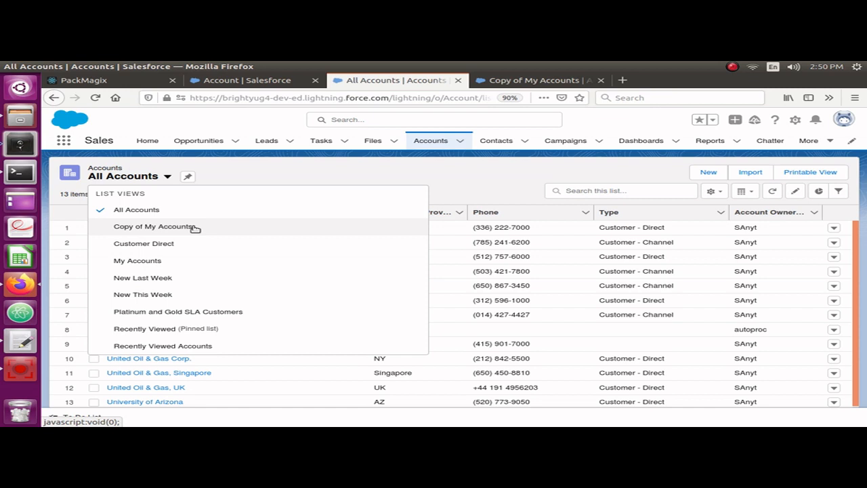
{"action": "mouse_move", "coordinate": [282, 190]}
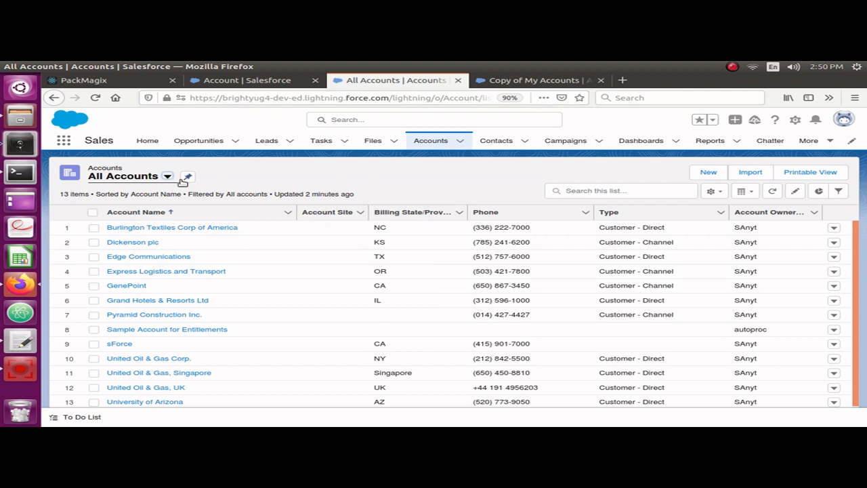
{"action": "mouse_move", "coordinate": [241, 84]}
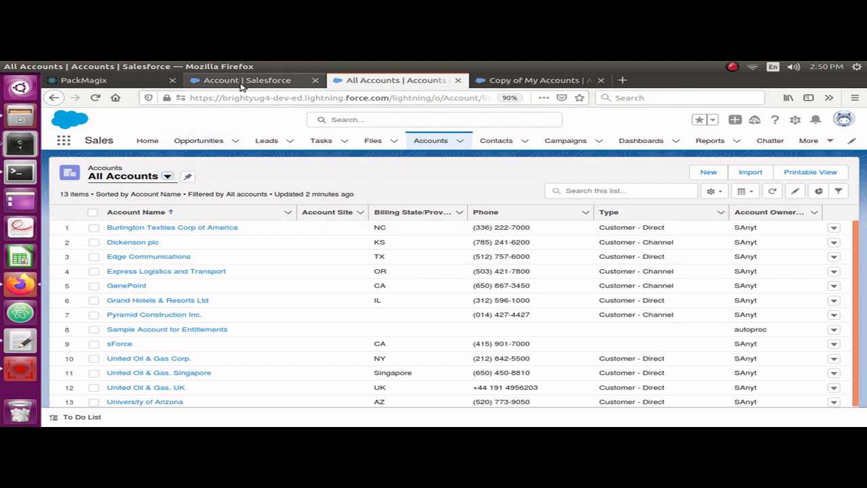
{"action": "left_click", "coordinate": [254, 80]}
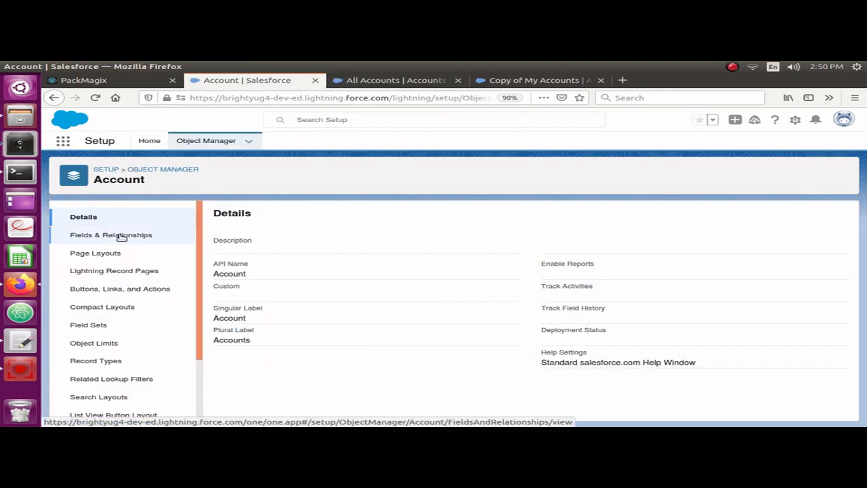
{"action": "mouse_move", "coordinate": [147, 195]}
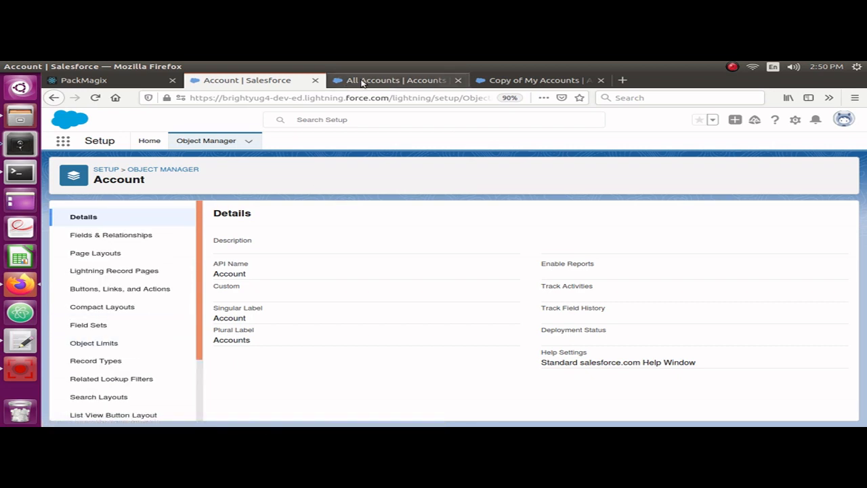
Return to the All Accounts list and review the available account list views
{"action": "left_click", "coordinate": [396, 80]}
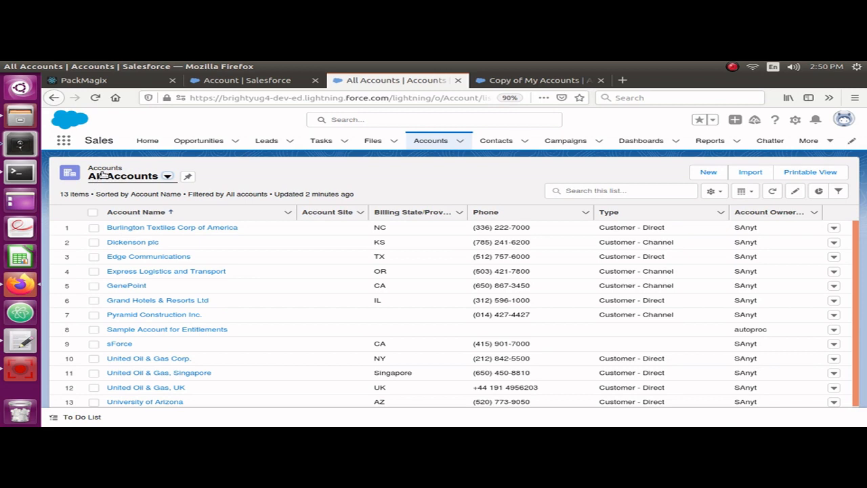
{"action": "mouse_move", "coordinate": [168, 176]}
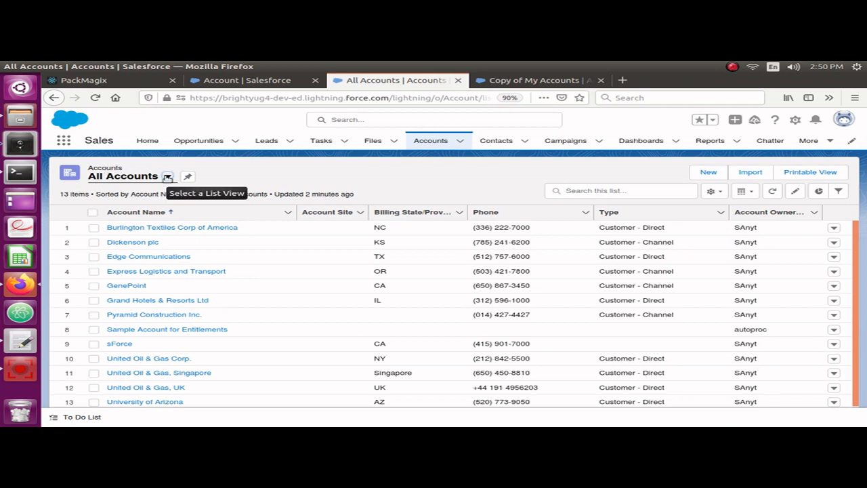
{"action": "left_click", "coordinate": [167, 176]}
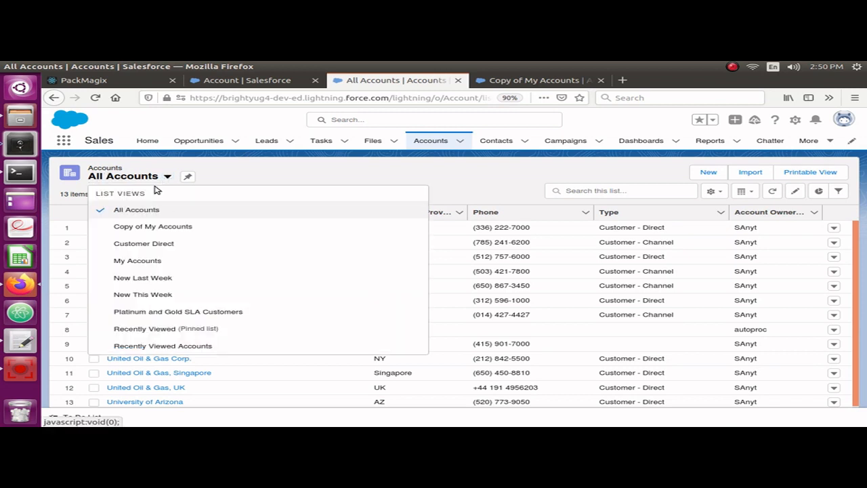
{"action": "mouse_move", "coordinate": [146, 345]}
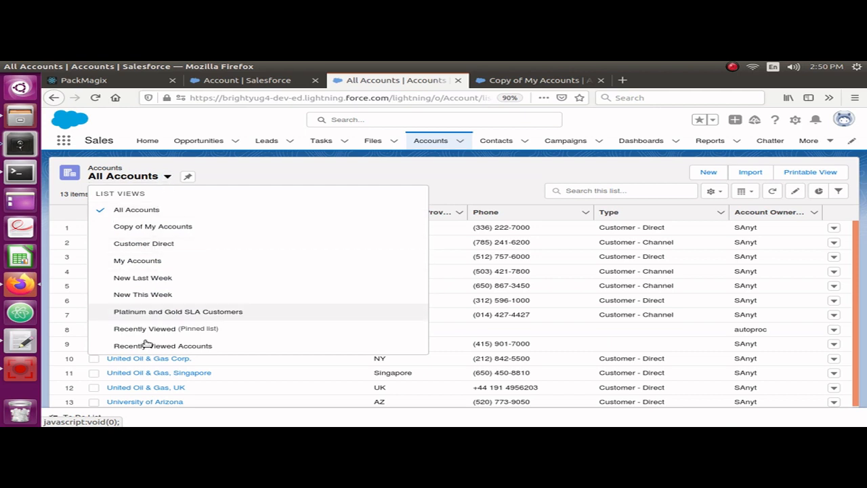
{"action": "mouse_move", "coordinate": [161, 247]}
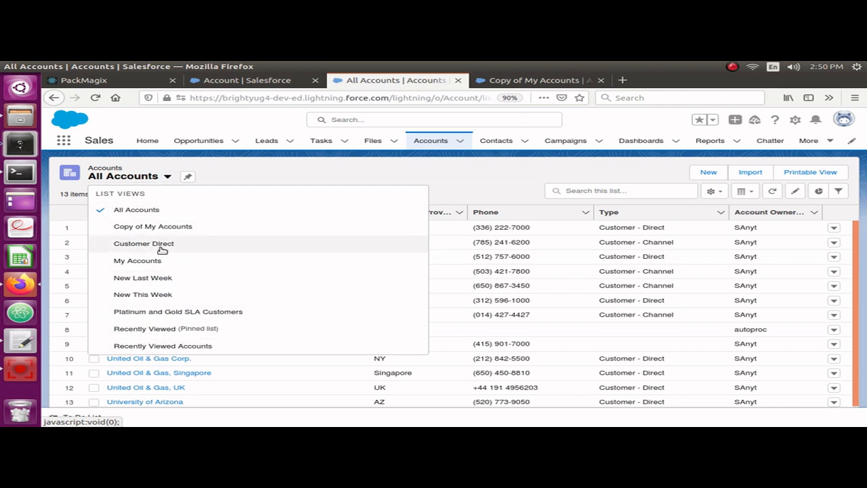
{"action": "mouse_move", "coordinate": [143, 294]}
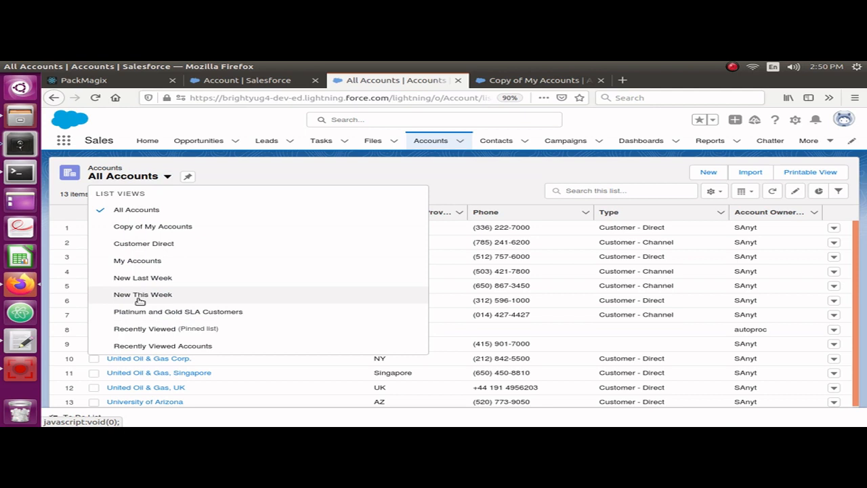
{"action": "mouse_move", "coordinate": [201, 260]}
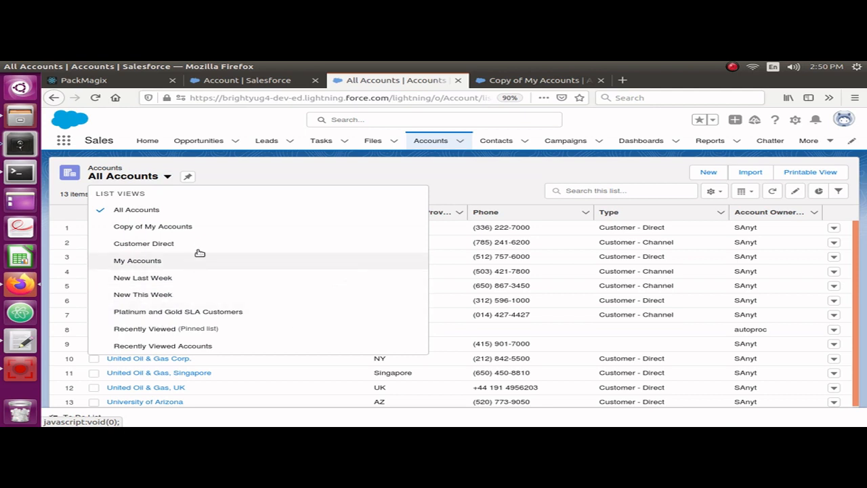
{"action": "mouse_move", "coordinate": [218, 173]}
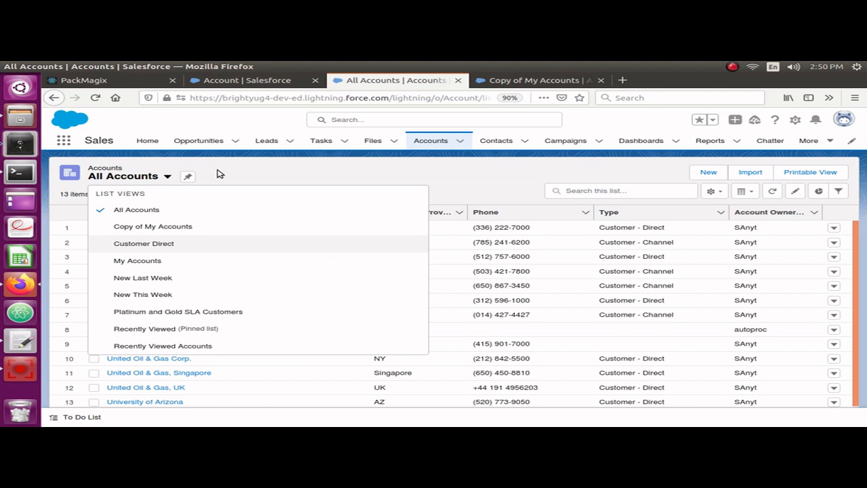
{"action": "left_click", "coordinate": [136, 208]}
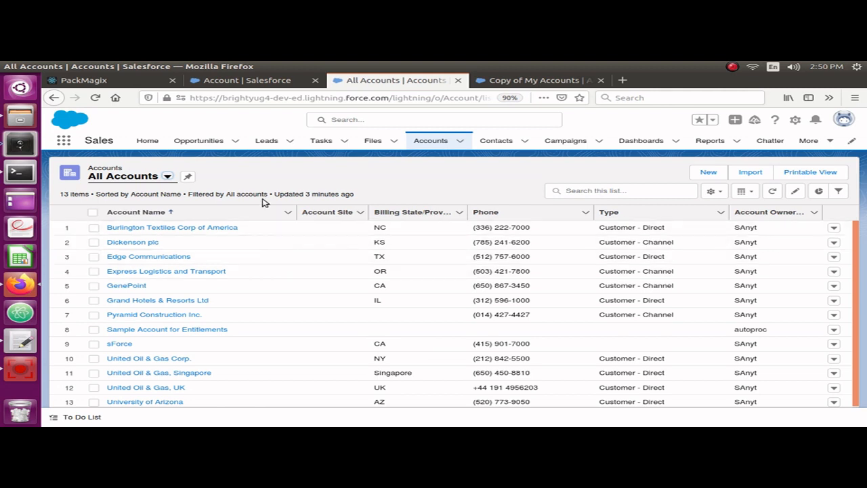
{"action": "mouse_move", "coordinate": [255, 80]}
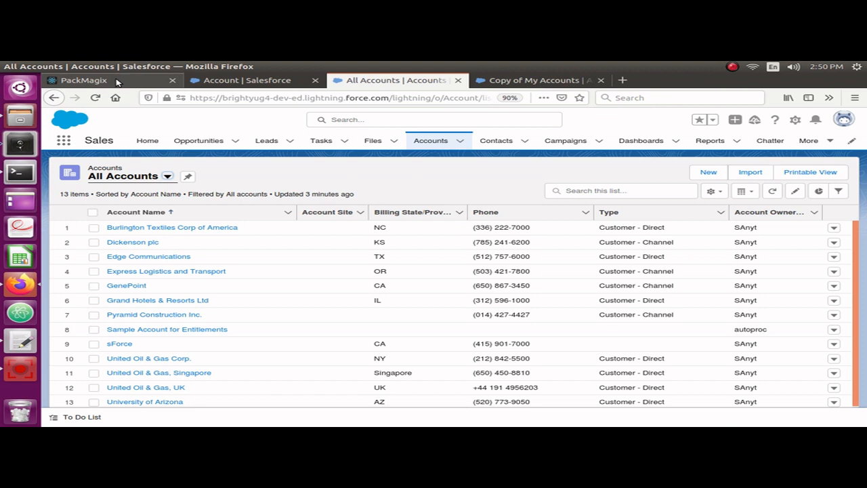
Launch the Export List Views tool in PackMagix, listing 177 objects
{"action": "left_click", "coordinate": [84, 80]}
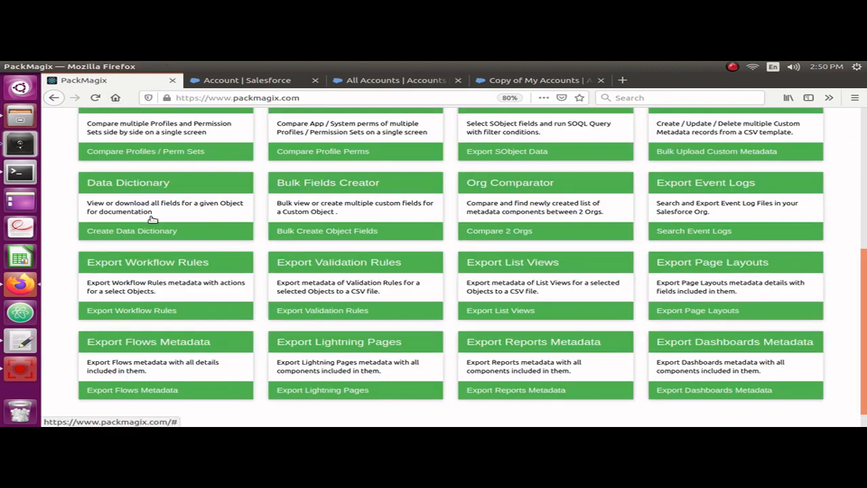
{"action": "scroll", "scroll_direction": "up", "scroll_amount": 3}
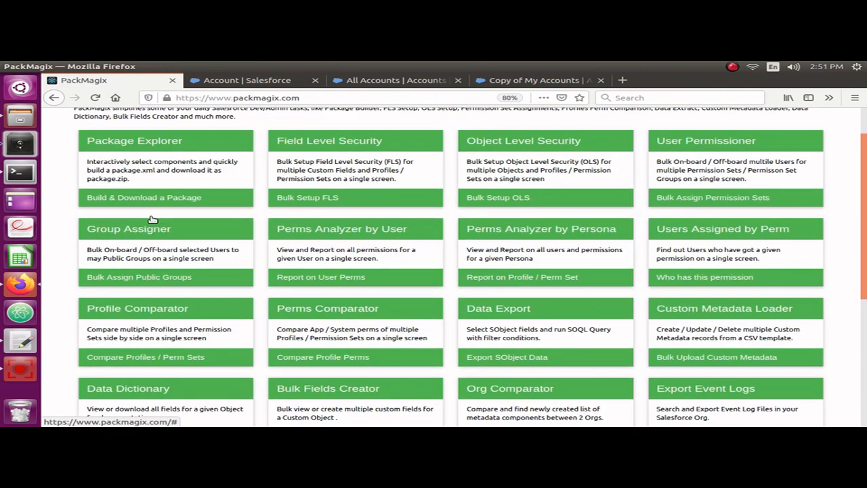
{"action": "scroll", "scroll_direction": "down", "scroll_amount": 3}
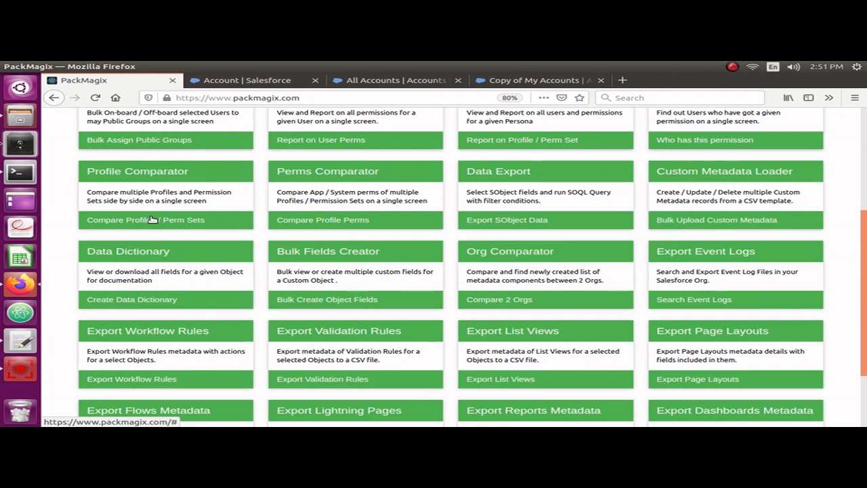
{"action": "scroll", "scroll_direction": "down", "scroll_amount": 3}
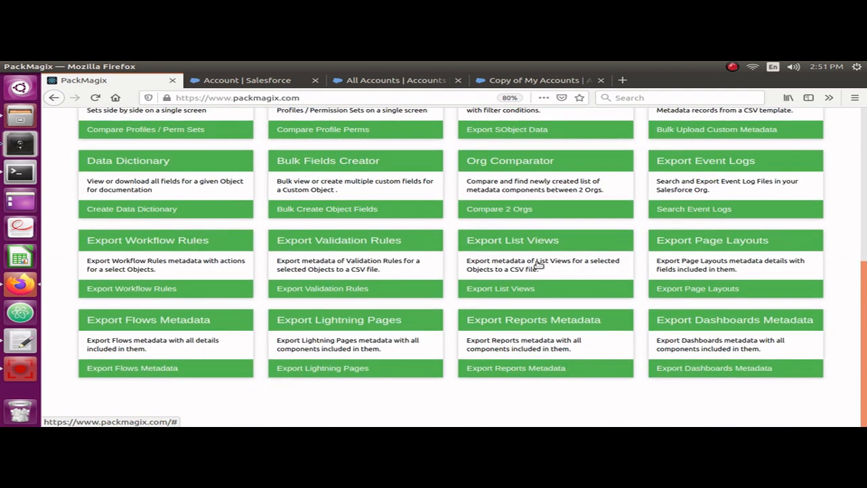
{"action": "left_click", "coordinate": [500, 287]}
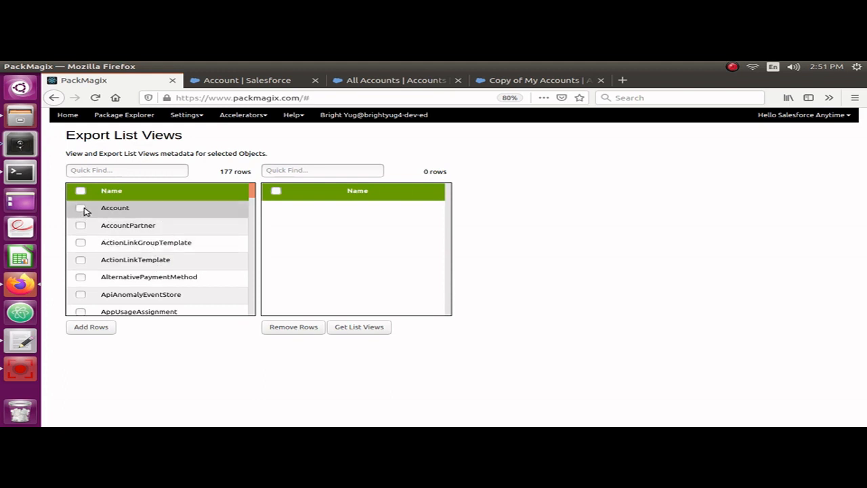
Add Account as the only object to export and fetch its list views
{"action": "left_click", "coordinate": [81, 208]}
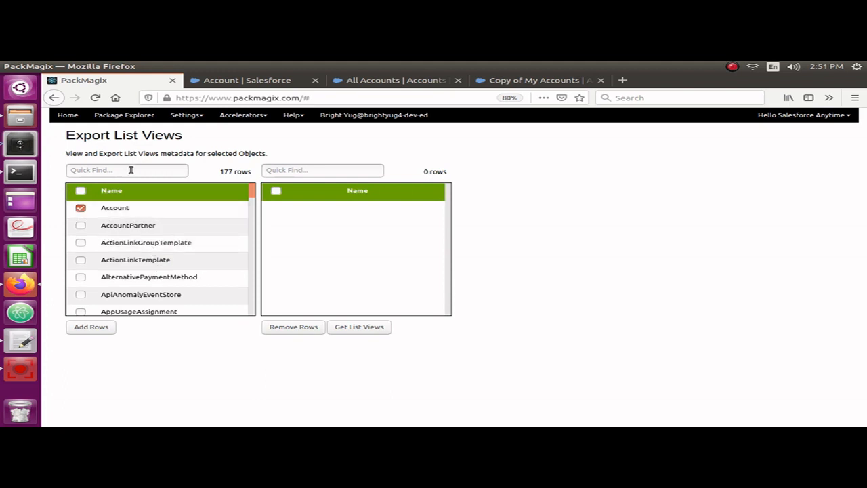
{"action": "mouse_move", "coordinate": [111, 212]}
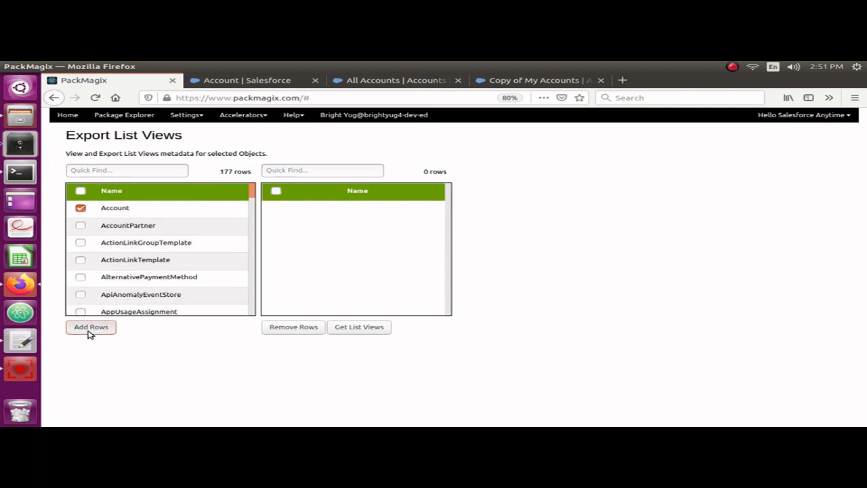
{"action": "left_click", "coordinate": [90, 326]}
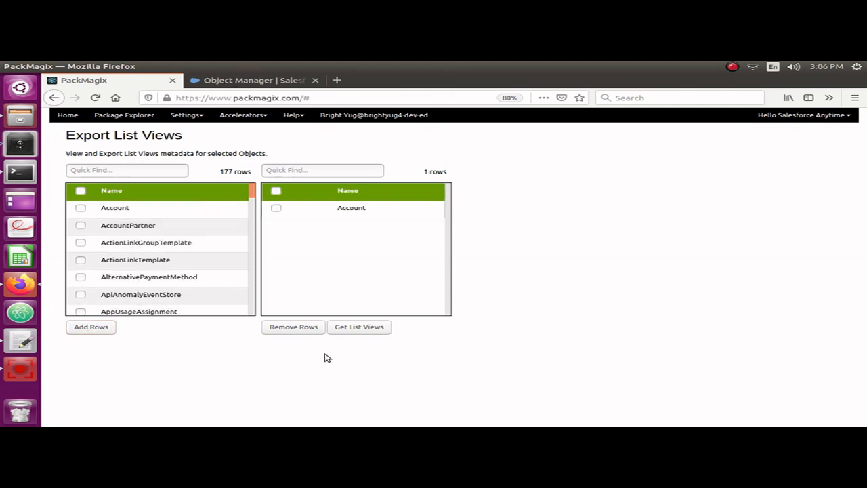
{"action": "mouse_move", "coordinate": [359, 326]}
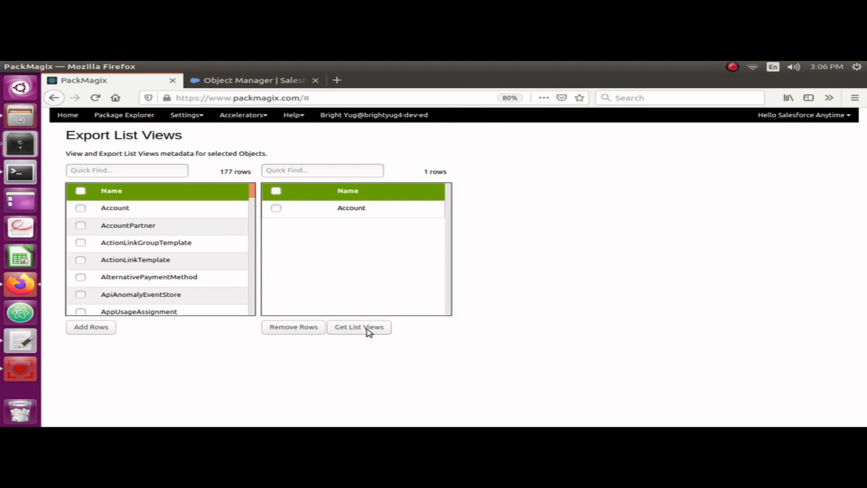
{"action": "left_click", "coordinate": [359, 326]}
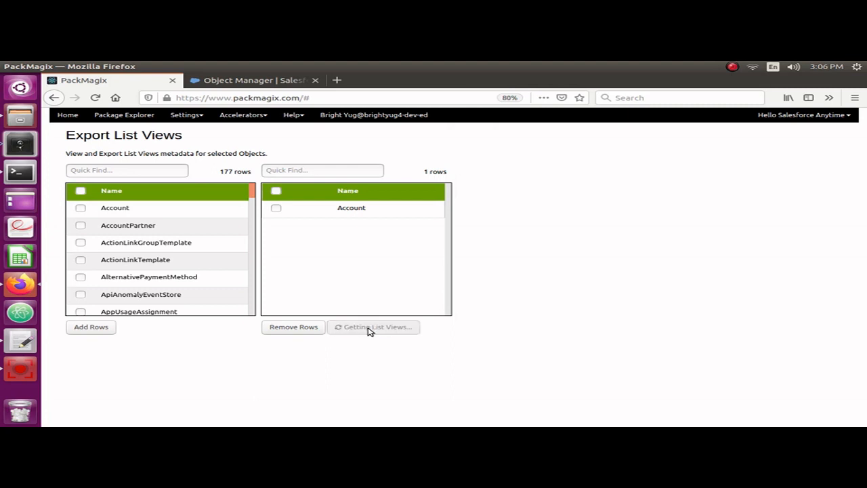
{"action": "mouse_move", "coordinate": [399, 284]}
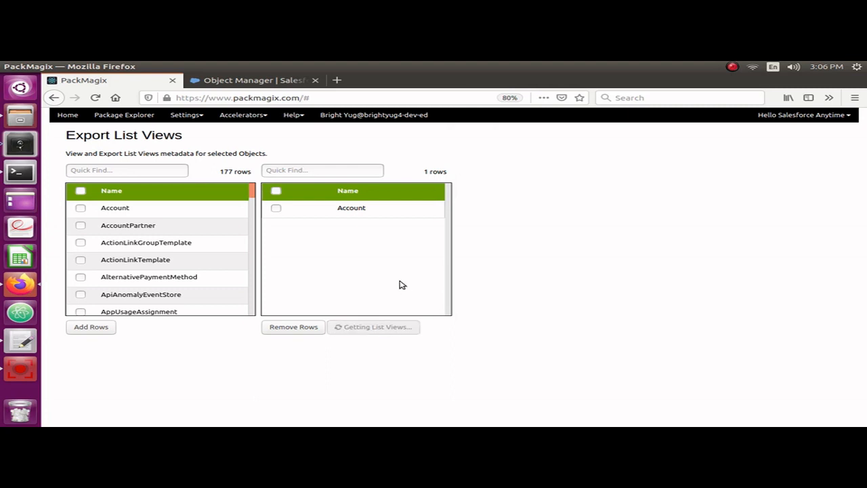
Review the seven Account list views and export their metadata as List_Views.csv
{"action": "left_click", "coordinate": [373, 327]}
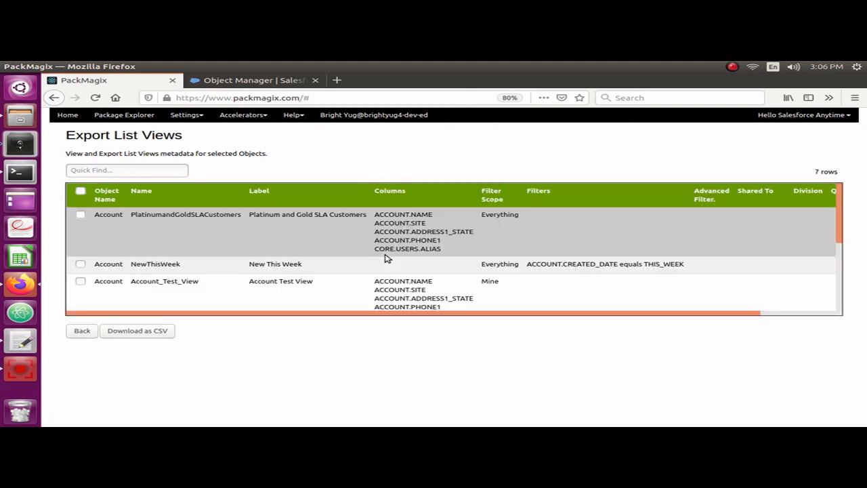
{"action": "mouse_move", "coordinate": [198, 240]}
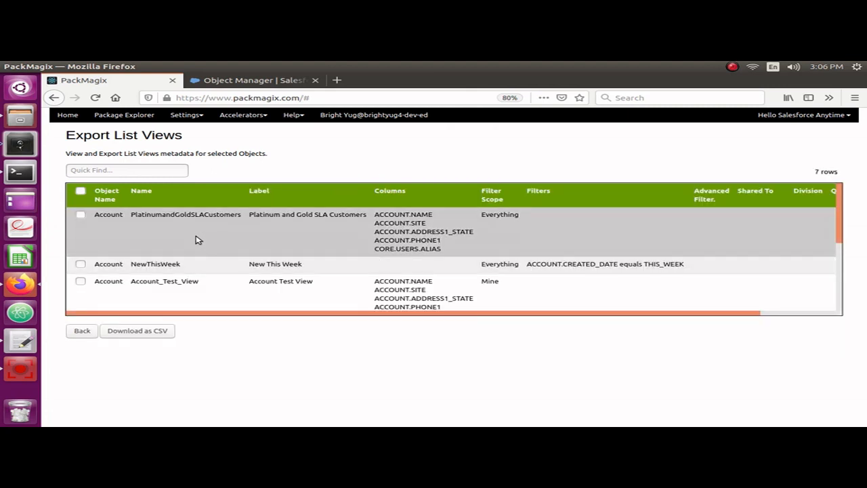
{"action": "scroll", "scroll_direction": "down", "scroll_amount": 3}
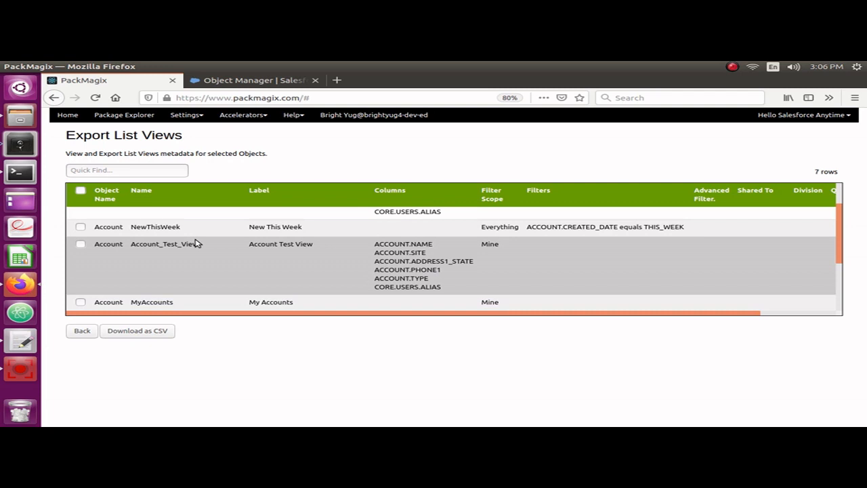
{"action": "scroll", "scroll_direction": "down", "scroll_amount": 3}
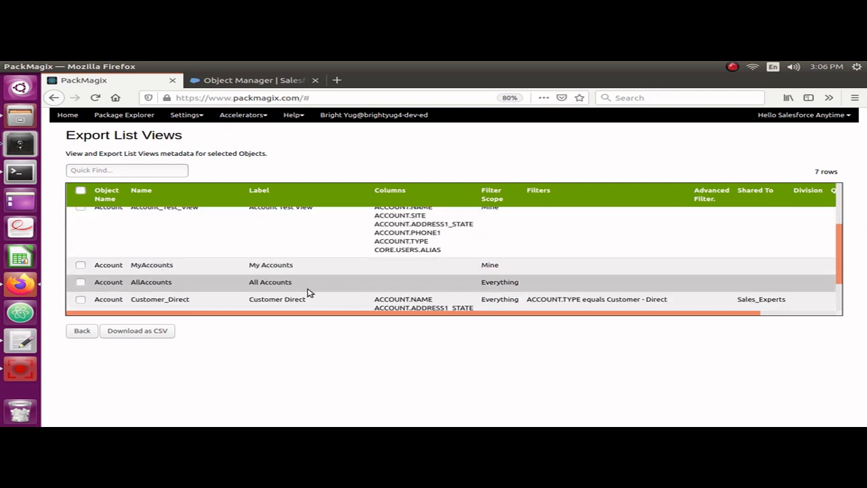
{"action": "mouse_move", "coordinate": [208, 278]}
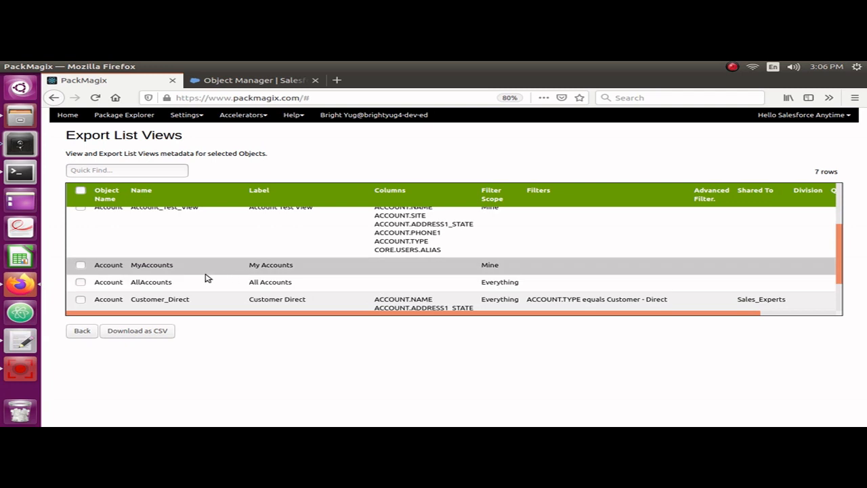
{"action": "scroll", "scroll_direction": "up", "scroll_amount": 3}
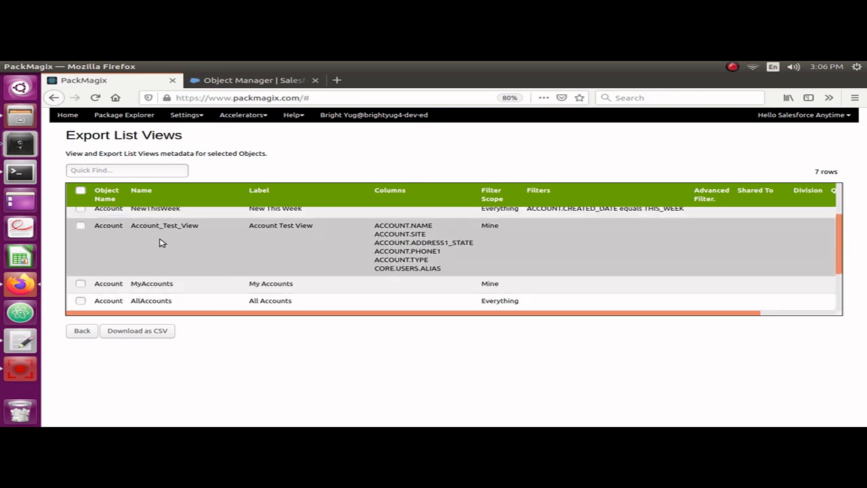
{"action": "mouse_move", "coordinate": [157, 247]}
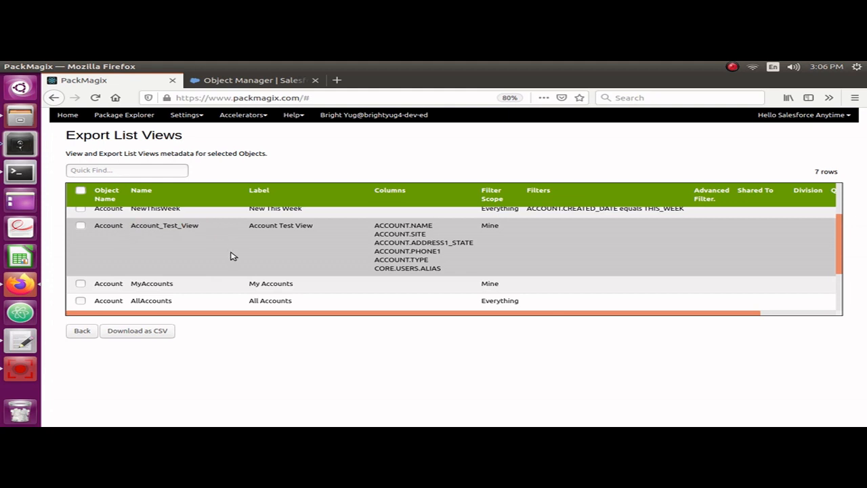
{"action": "mouse_move", "coordinate": [250, 233]}
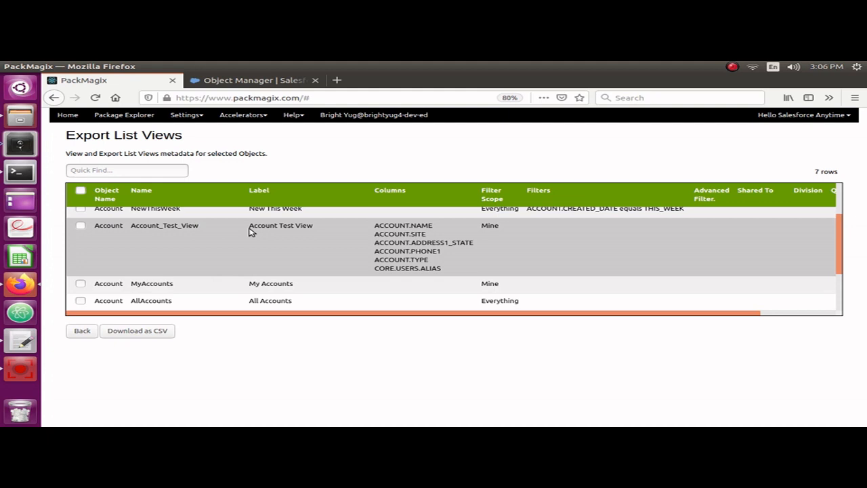
{"action": "mouse_move", "coordinate": [111, 225]}
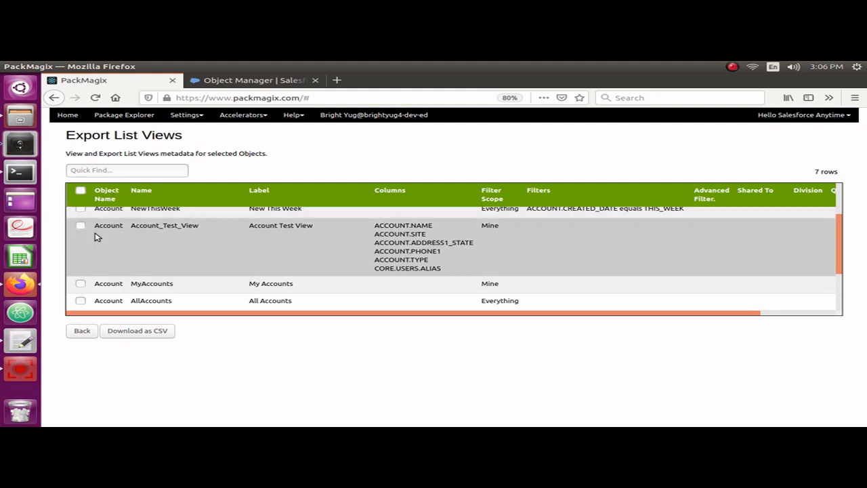
{"action": "mouse_move", "coordinate": [246, 252]}
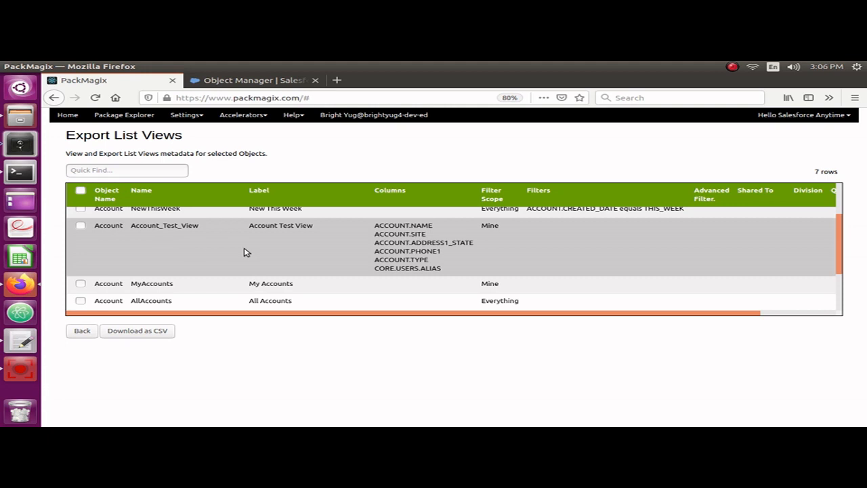
{"action": "mouse_move", "coordinate": [388, 241]}
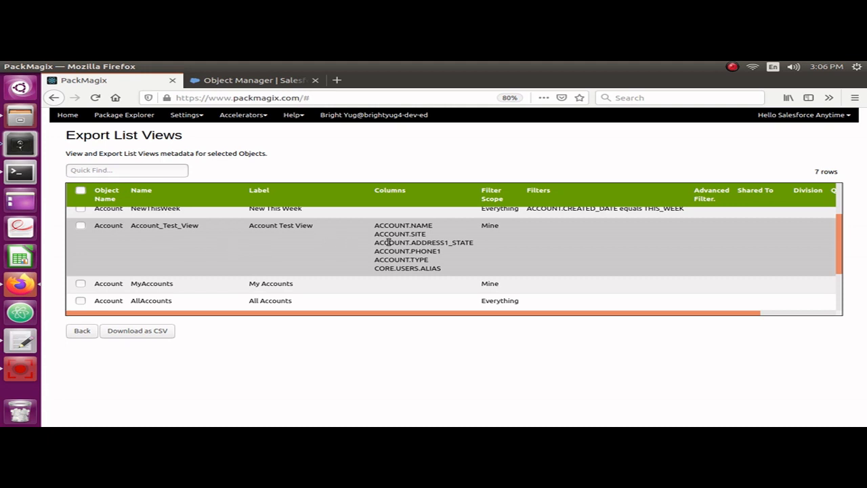
{"action": "left_click_drag", "start_coordinate": [374, 224], "coordinate": [441, 263]}
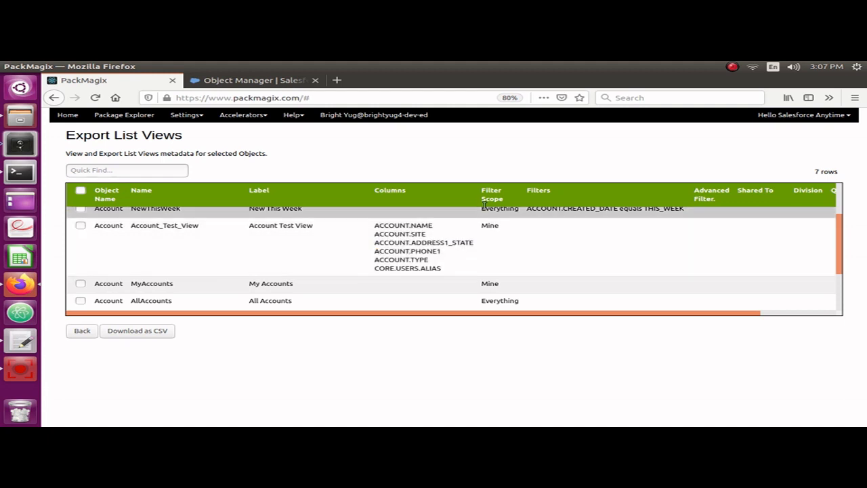
{"action": "double_click", "coordinate": [489, 224]}
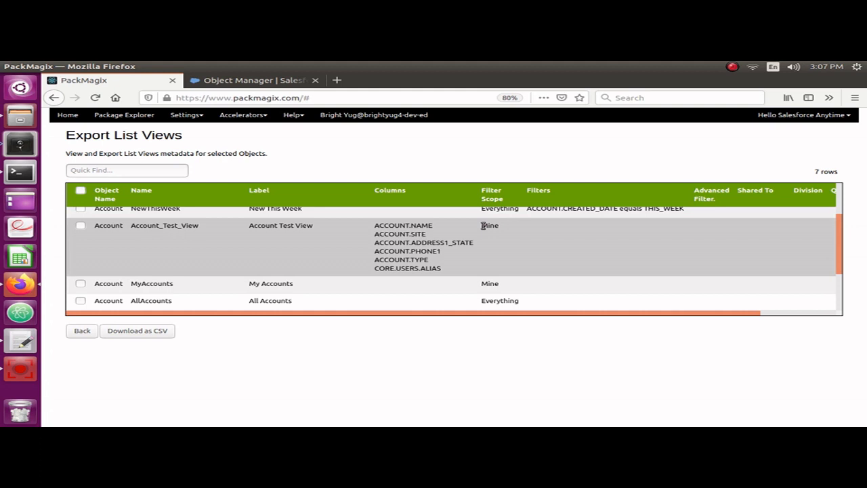
{"action": "mouse_move", "coordinate": [495, 249]}
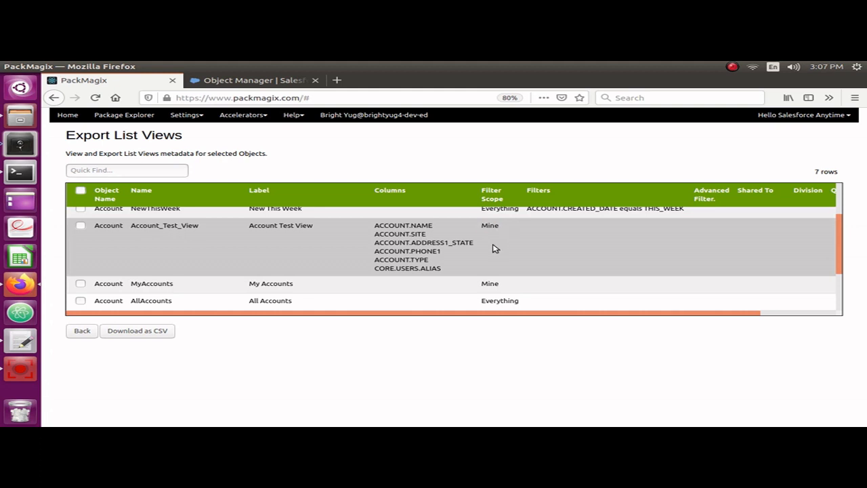
{"action": "mouse_move", "coordinate": [485, 225]}
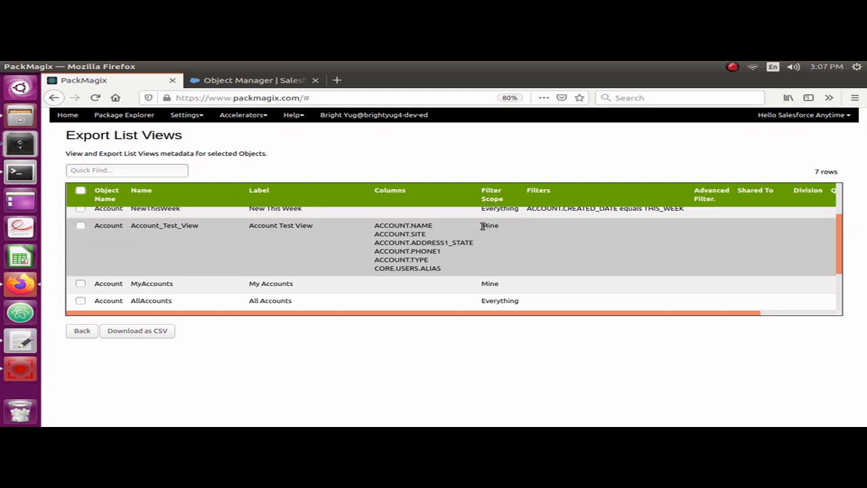
{"action": "mouse_move", "coordinate": [493, 241]}
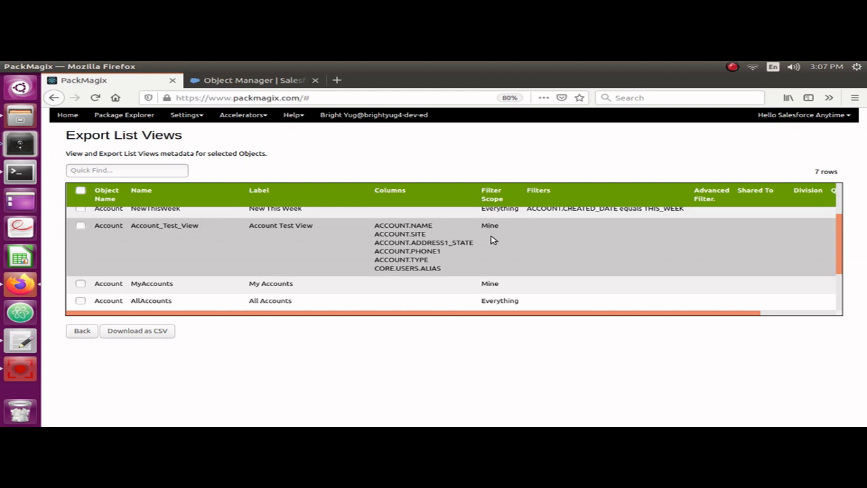
{"action": "mouse_move", "coordinate": [710, 250]}
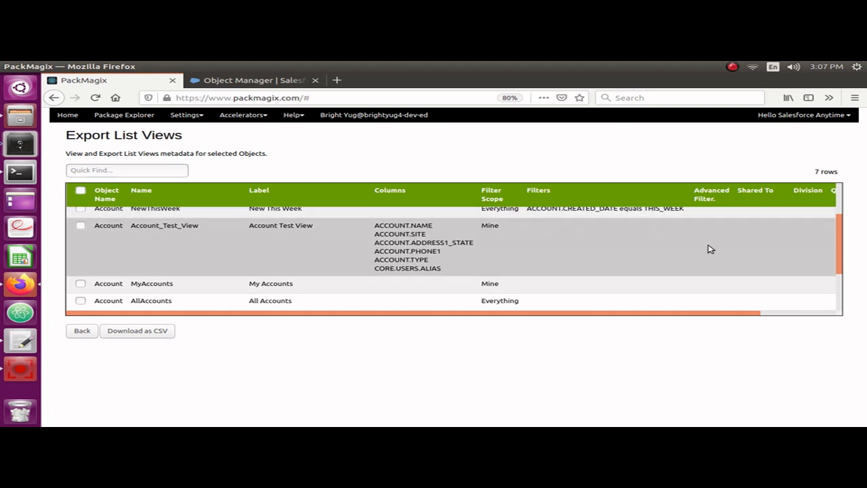
{"action": "mouse_move", "coordinate": [684, 247]}
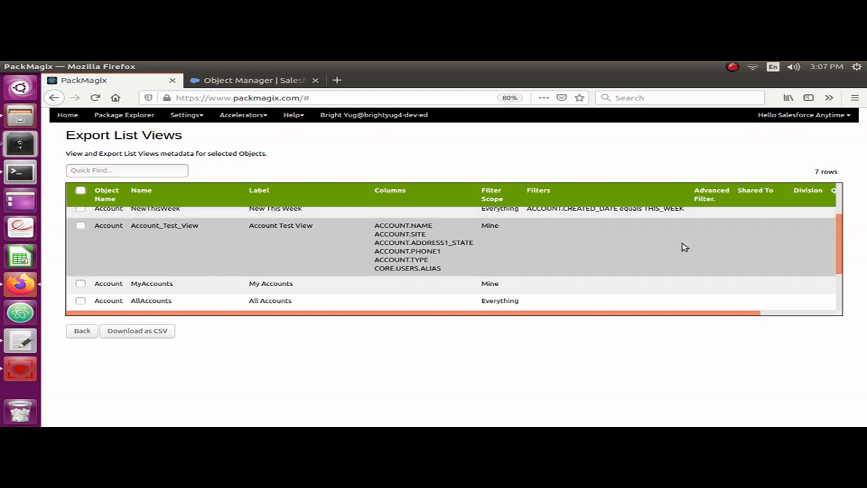
{"action": "mouse_move", "coordinate": [228, 256]}
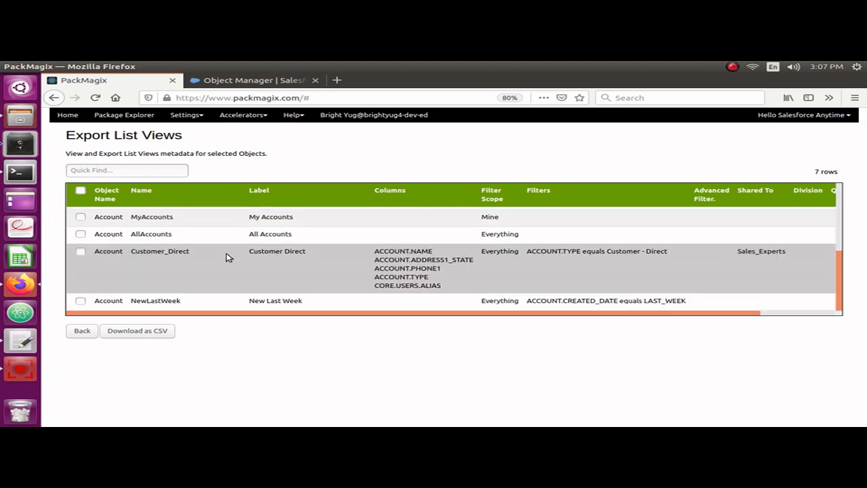
{"action": "mouse_move", "coordinate": [183, 278]}
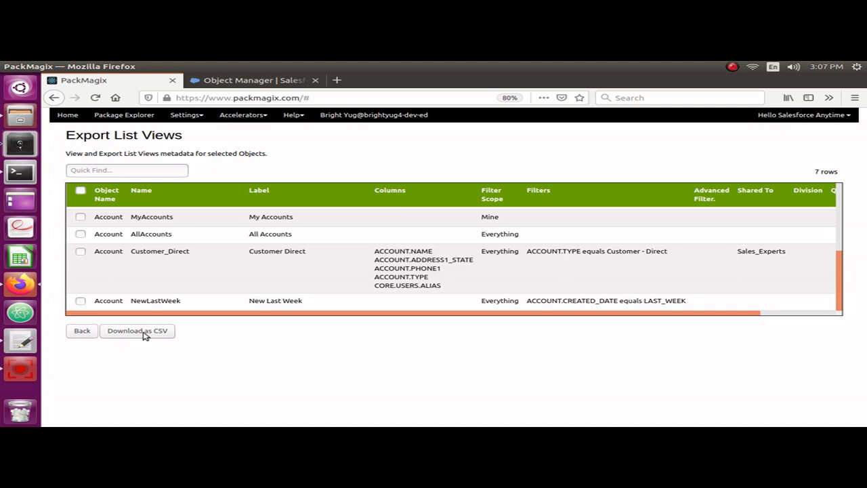
{"action": "left_click", "coordinate": [136, 331]}
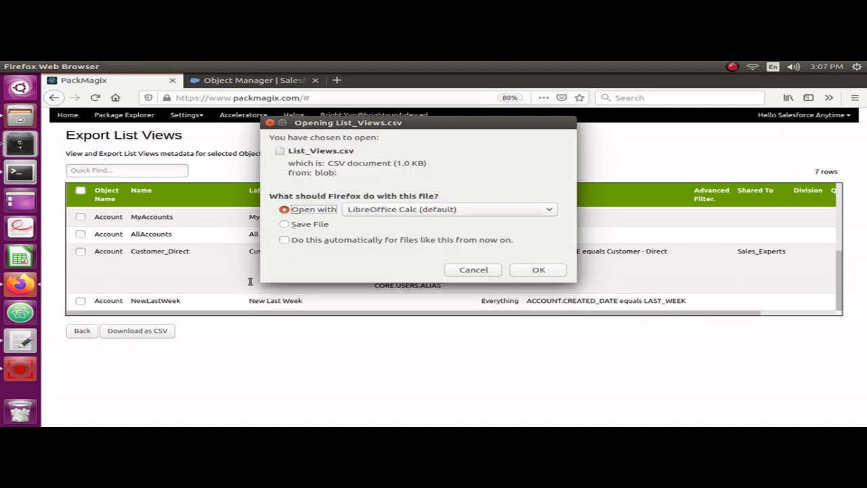
{"action": "mouse_move", "coordinate": [119, 337]}
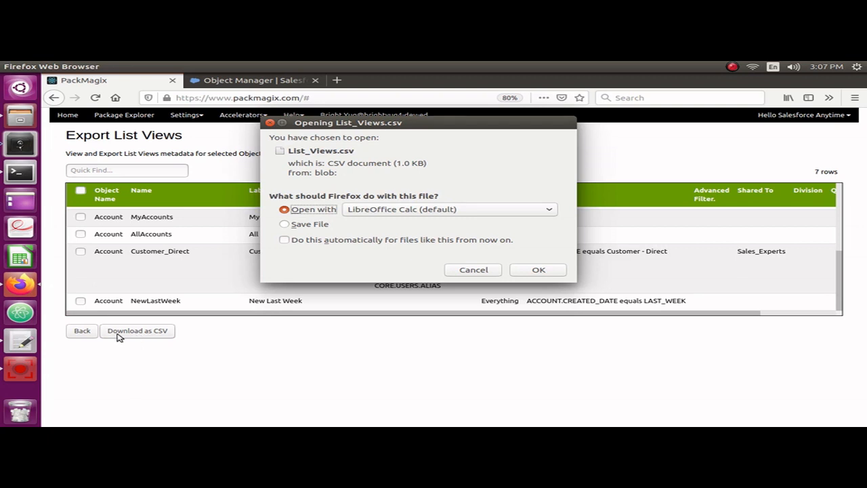
{"action": "mouse_move", "coordinate": [539, 270]}
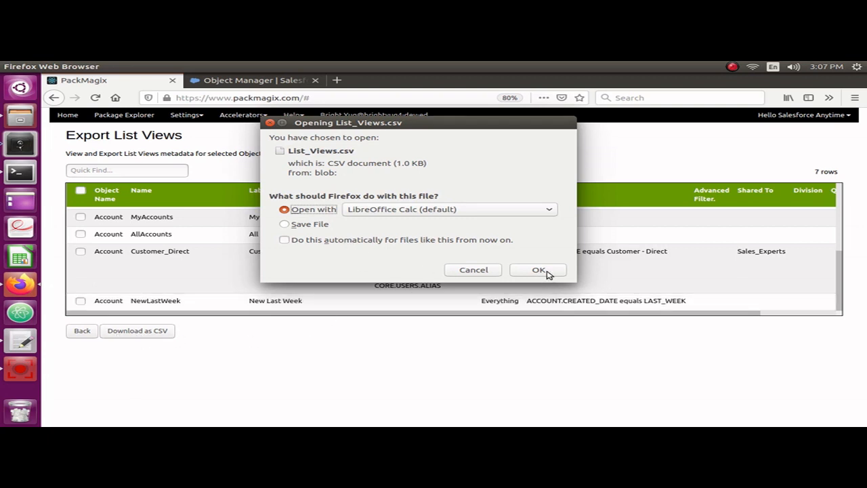
Open List_Views.csv in LibreOffice Calc with comma-separated import settings
{"action": "left_click", "coordinate": [540, 269]}
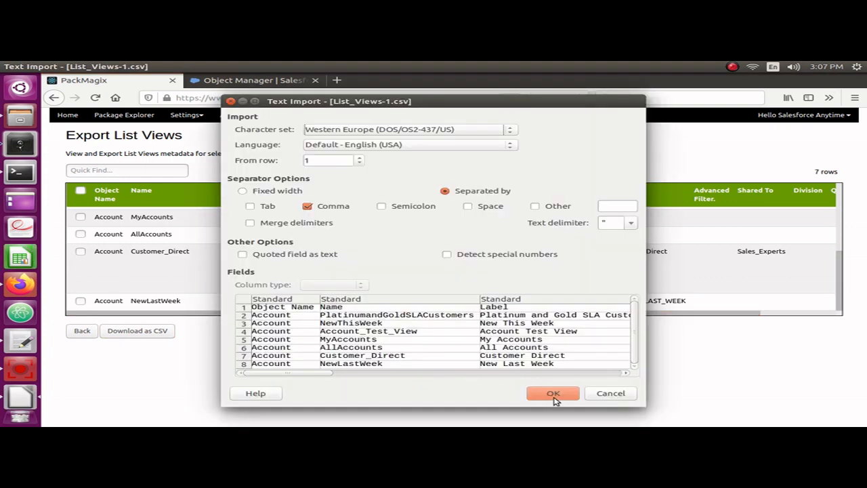
{"action": "left_click", "coordinate": [552, 393]}
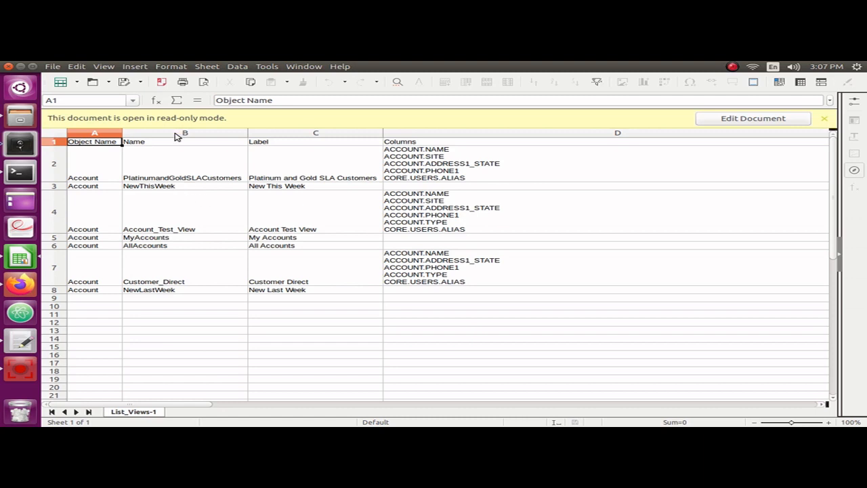
{"action": "left_click", "coordinate": [185, 142]}
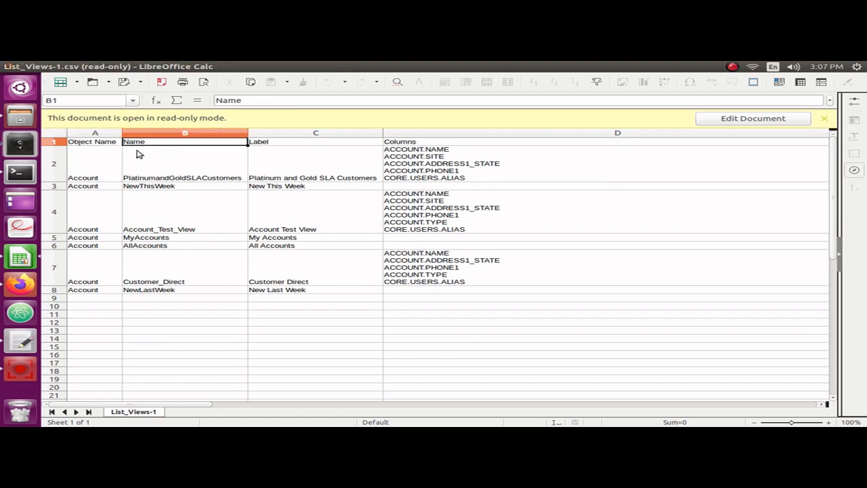
{"action": "mouse_move", "coordinate": [169, 143]}
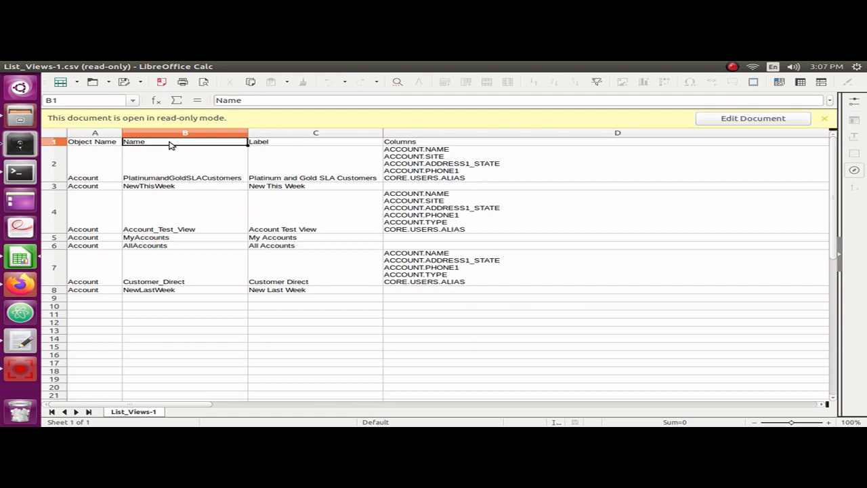
{"action": "mouse_move", "coordinate": [290, 229]}
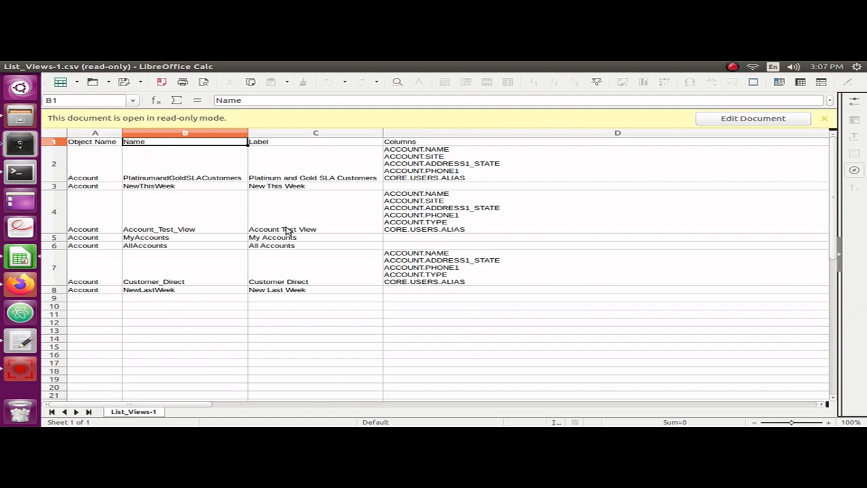
{"action": "left_click", "coordinate": [314, 162]}
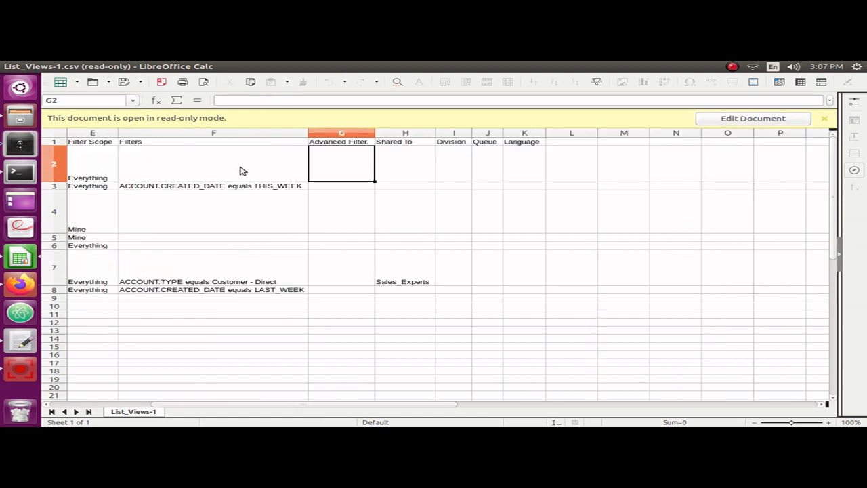
{"action": "scroll", "scroll_direction": "left", "scroll_amount": 3}
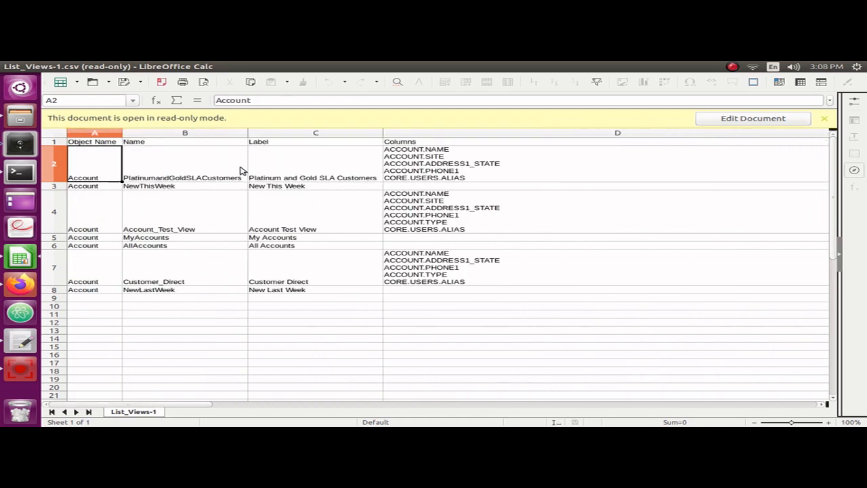
{"action": "left_click", "coordinate": [95, 141]}
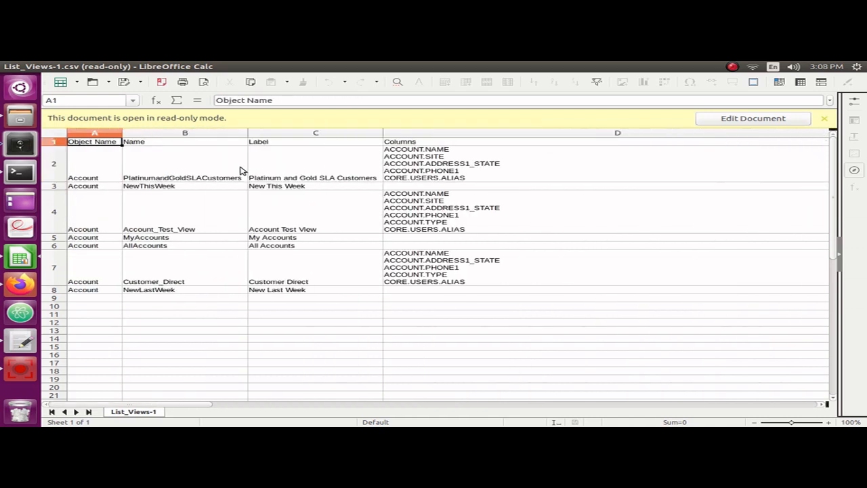
{"action": "left_click", "coordinate": [95, 245]}
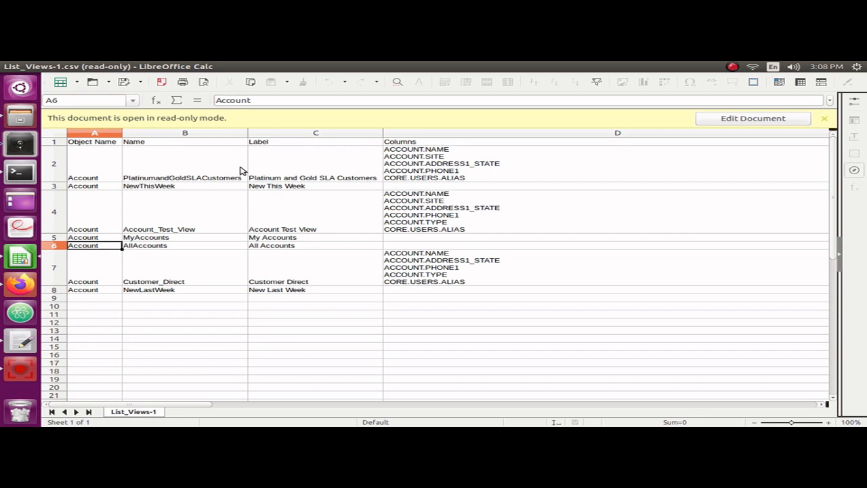
{"action": "left_click", "coordinate": [95, 212]}
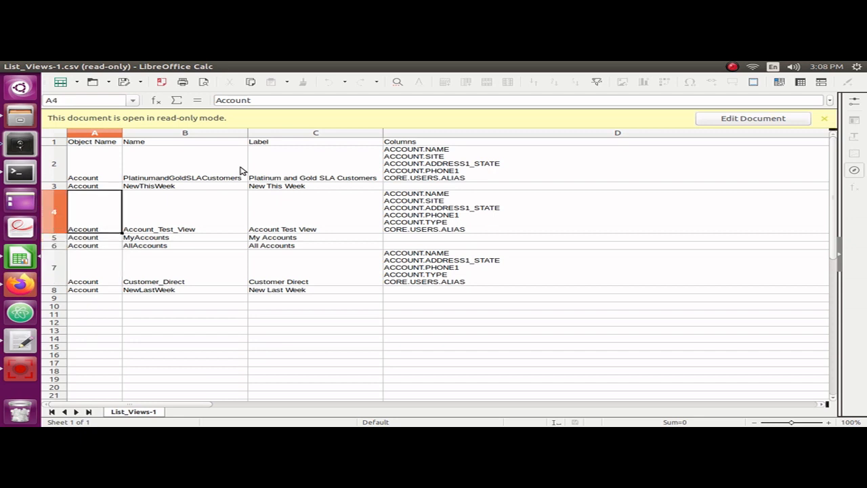
{"action": "left_click", "coordinate": [94, 142]}
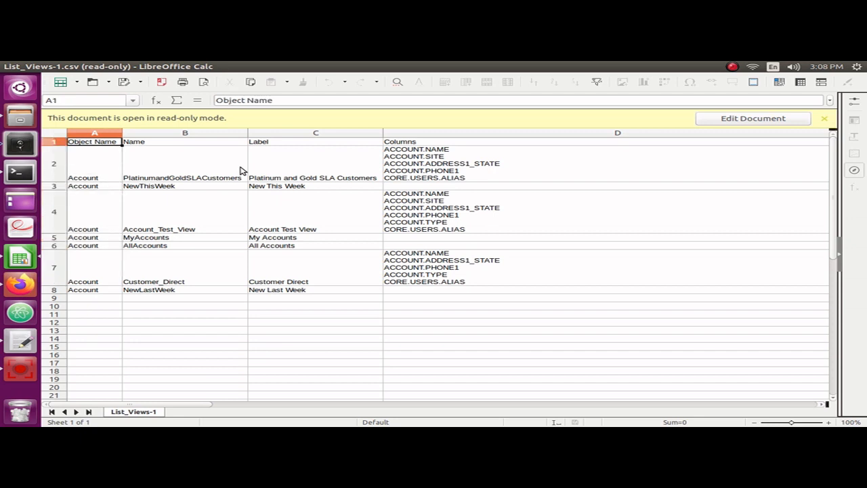
{"action": "left_click", "coordinate": [95, 163]}
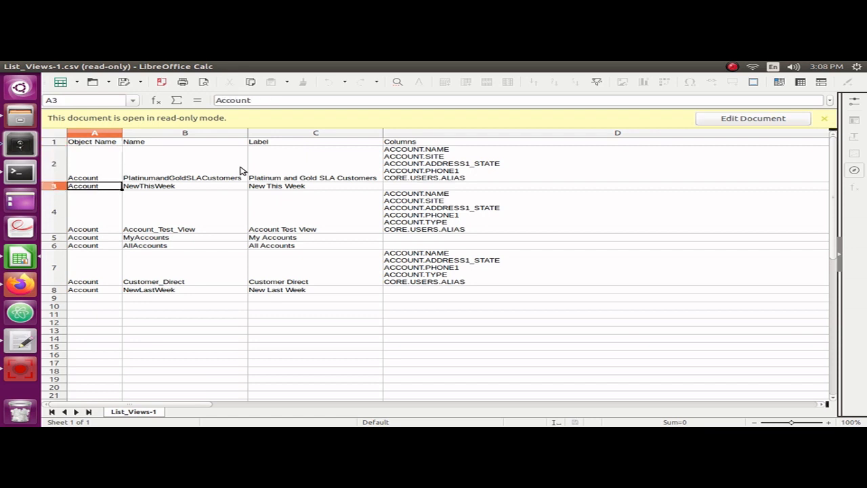
{"action": "mouse_move", "coordinate": [241, 173]}
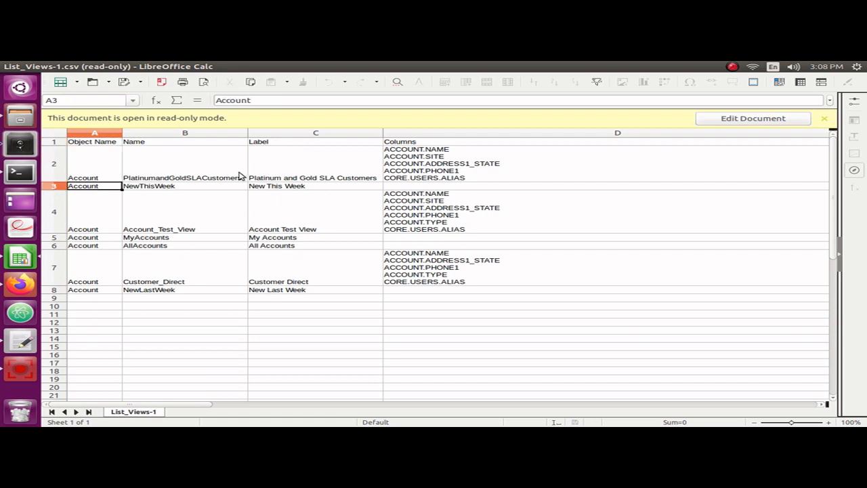